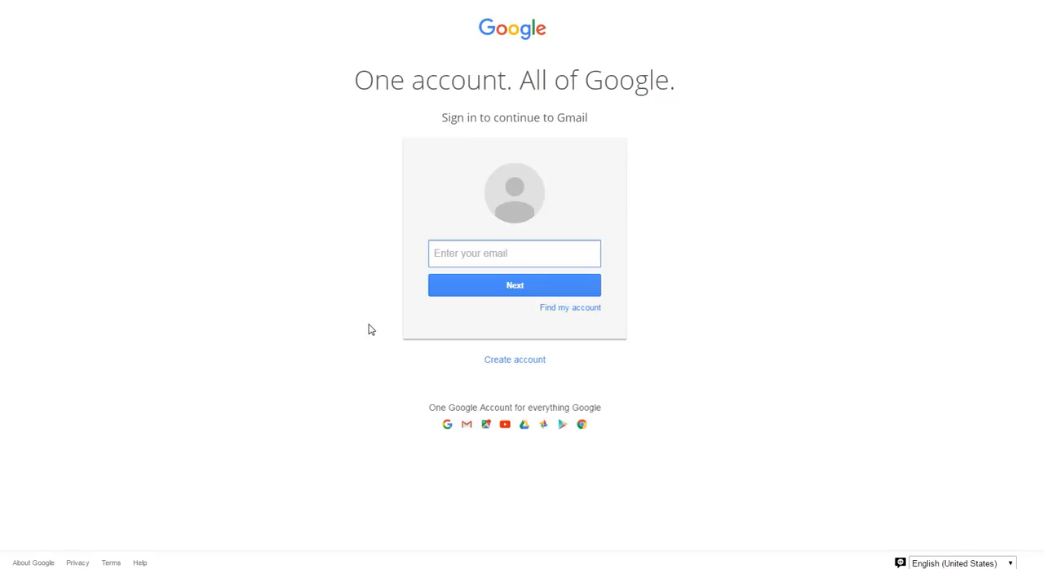
Enter the account name 'stejakimovski' on the sign-in page and continue
left_click(514, 253)
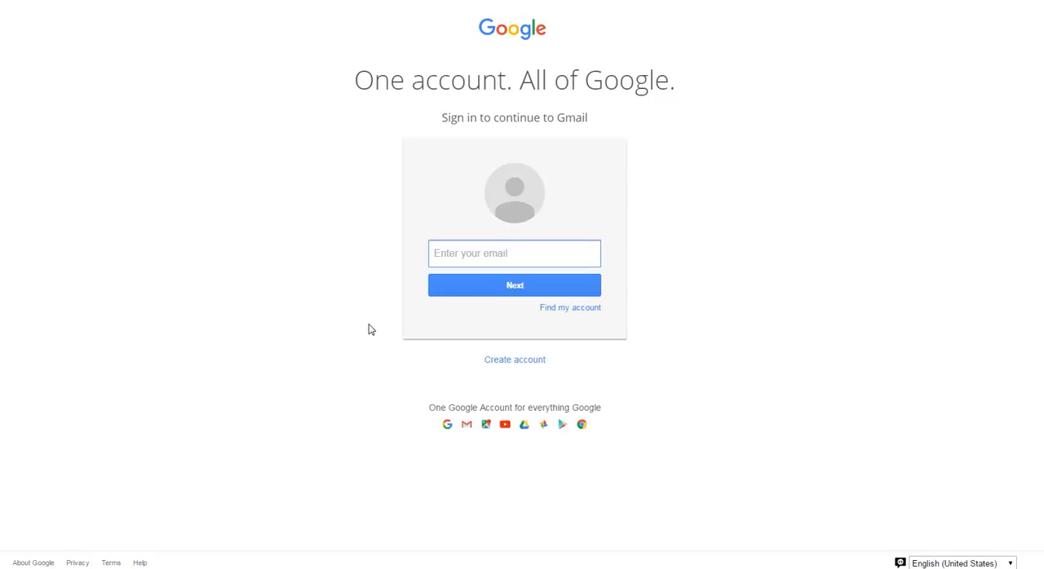
type("stefan1")
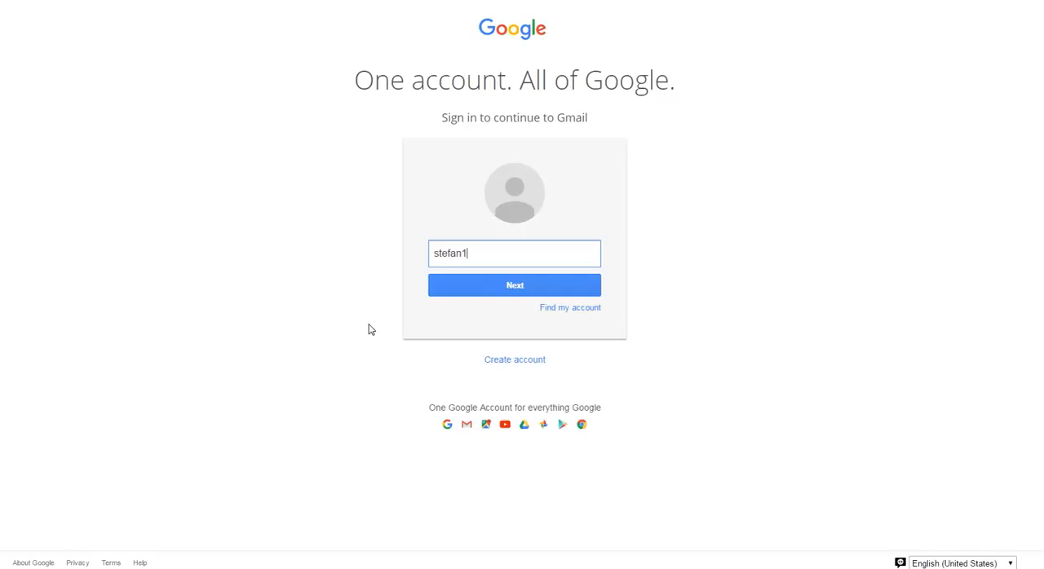
type("jakimo")
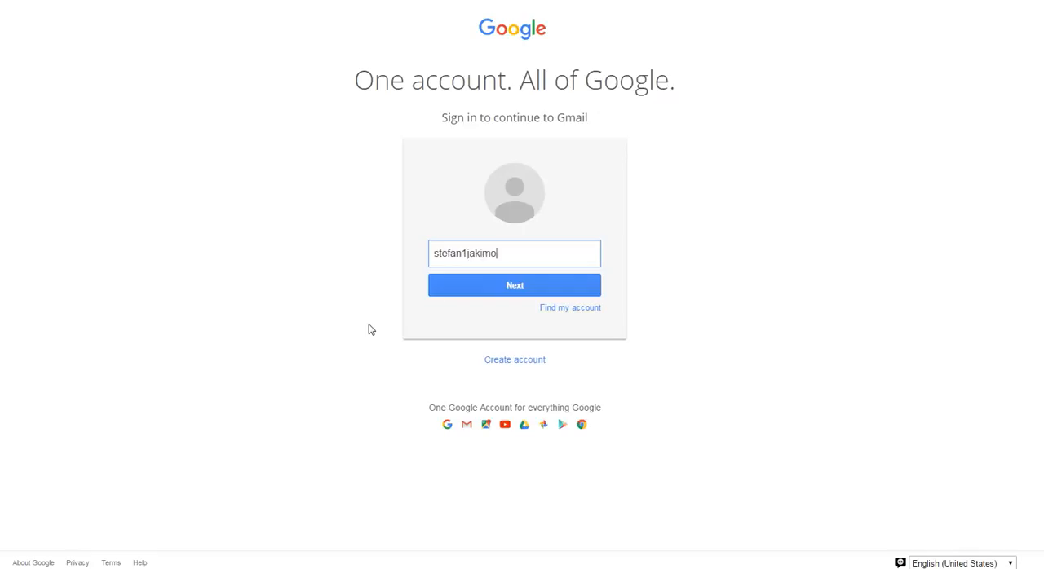
type("vski")
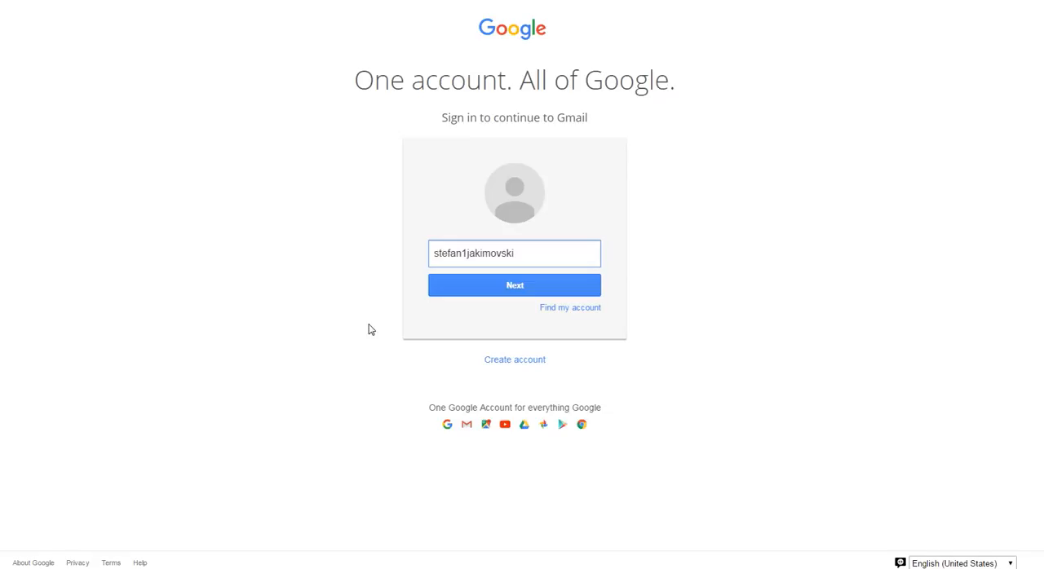
left_click(515, 285)
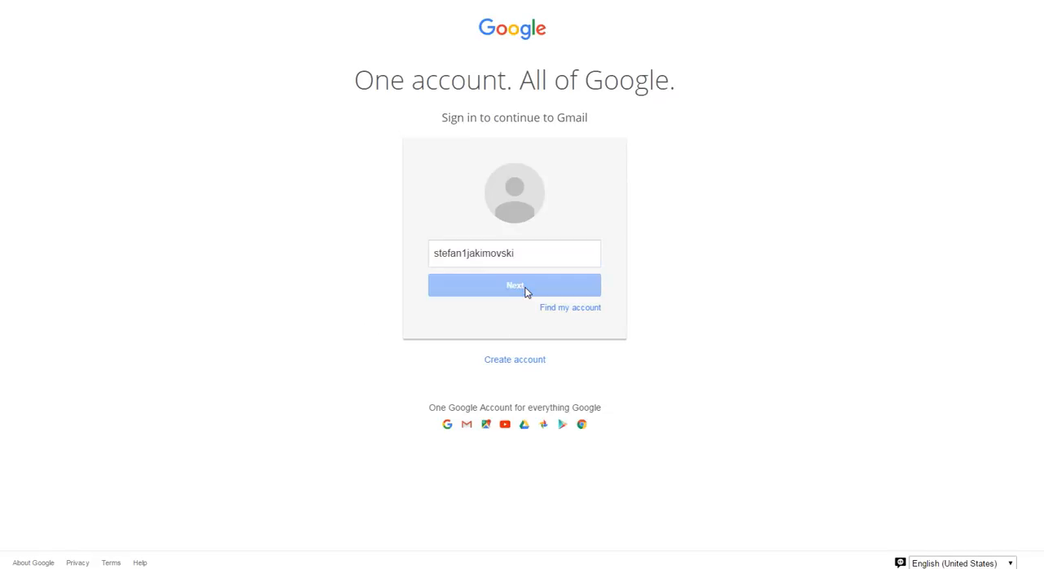
Enter the account password and sign in to Gmail
left_click(515, 285)
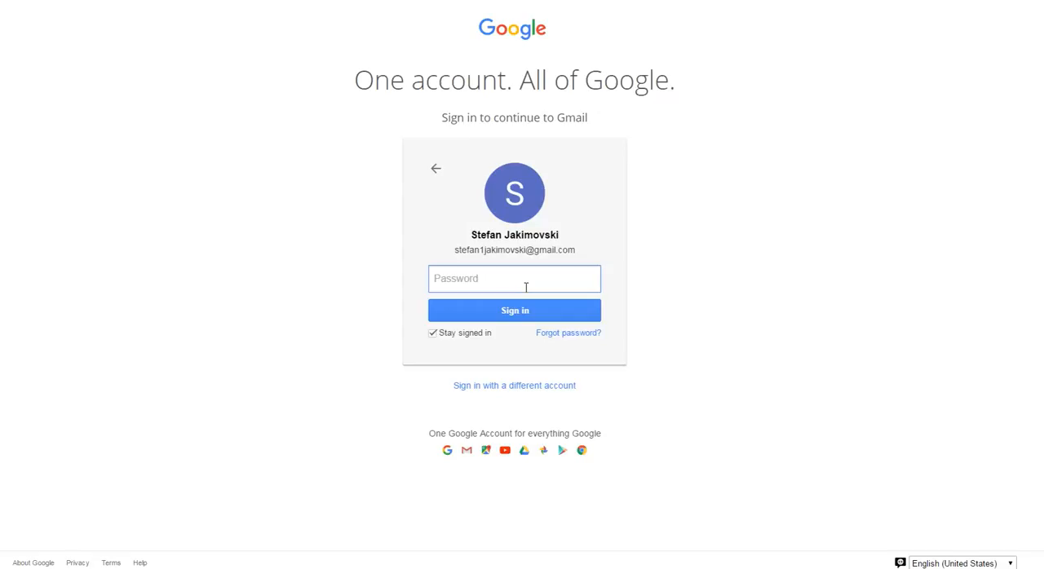
type("••••")
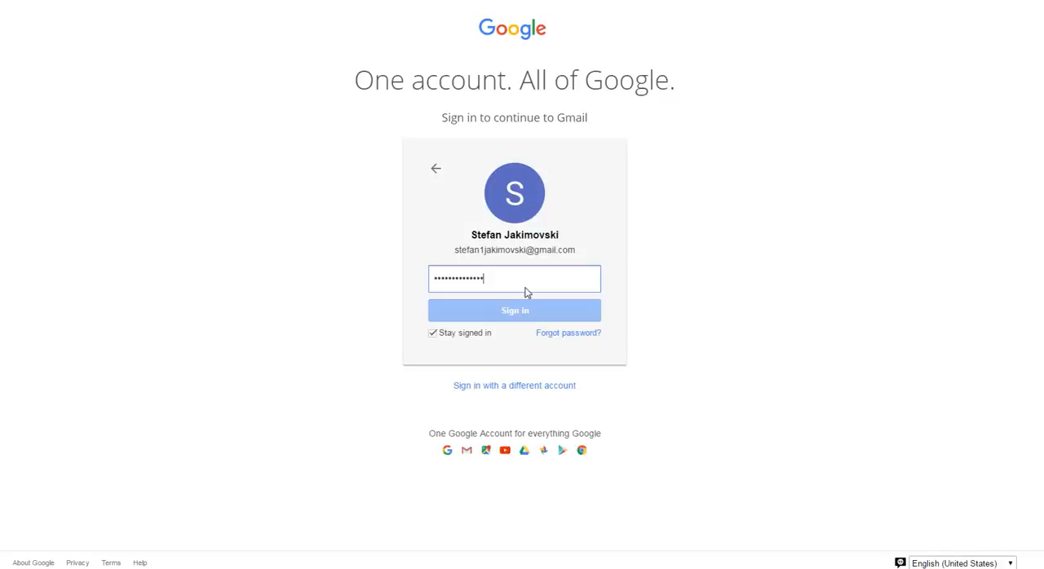
left_click(514, 310)
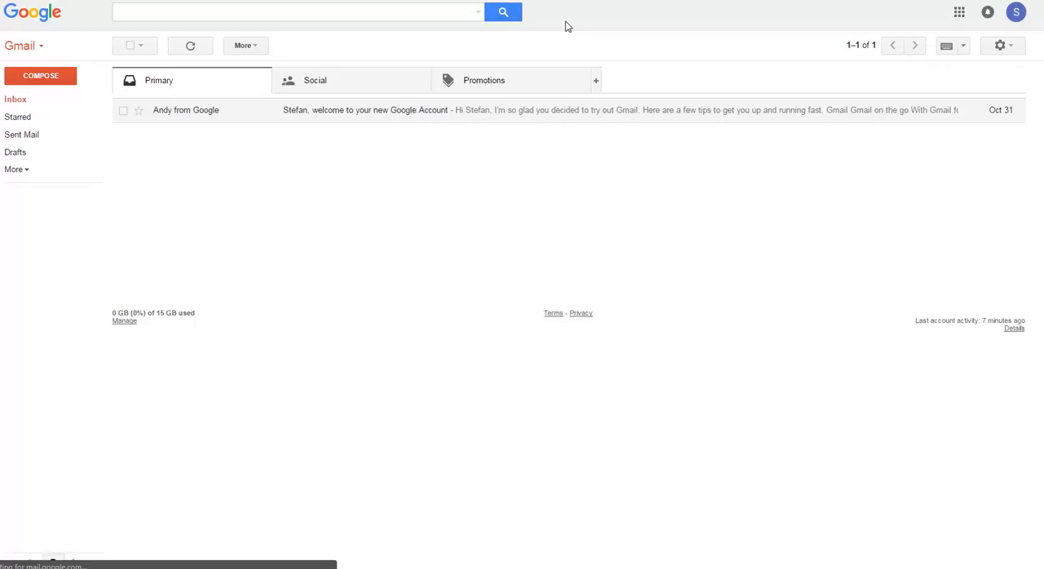
mouse_move(1035, 57)
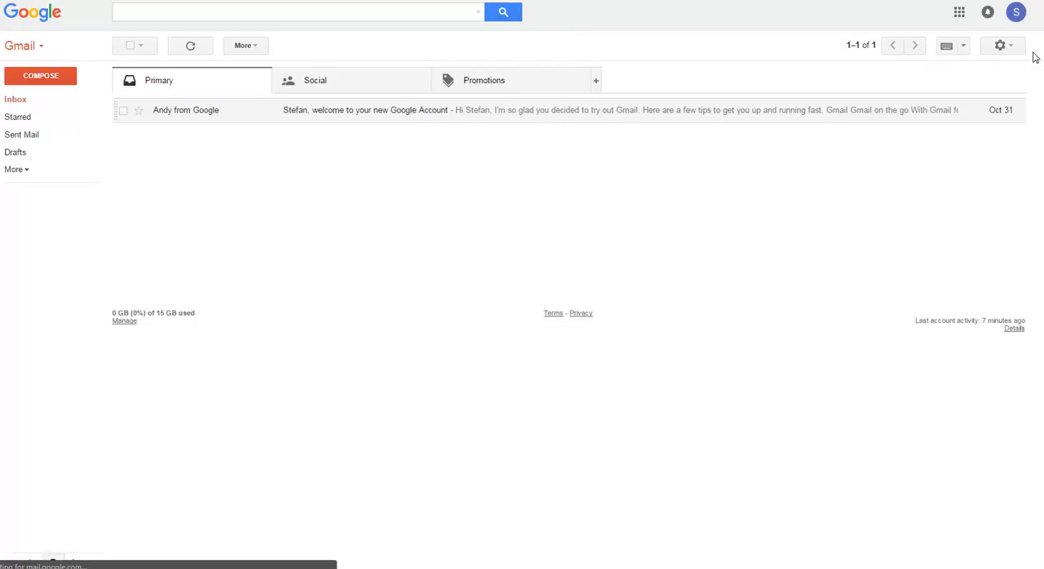
mouse_move(1000, 46)
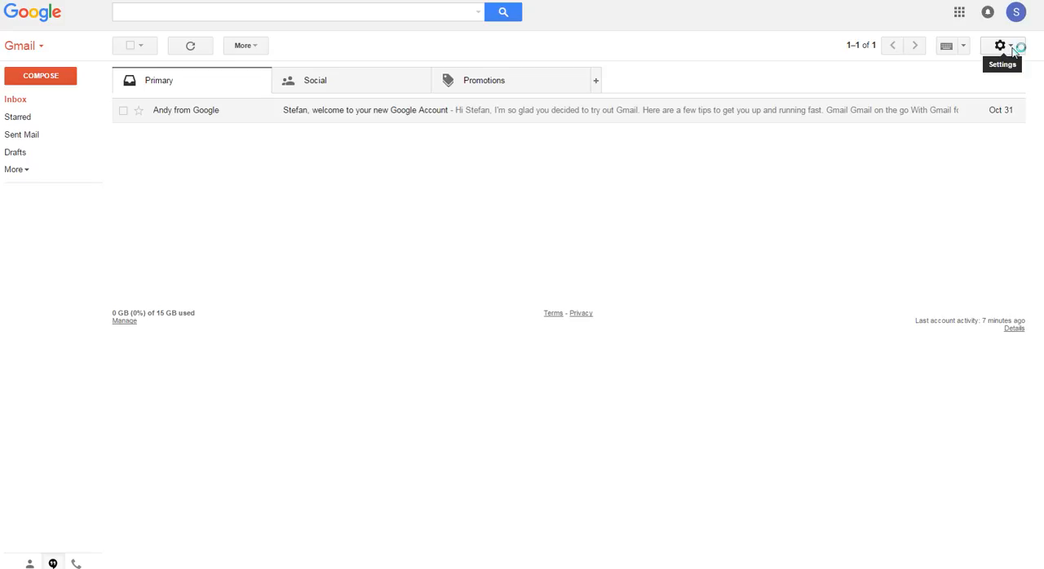
Open the full Gmail settings page from the gear menu
left_click(1000, 45)
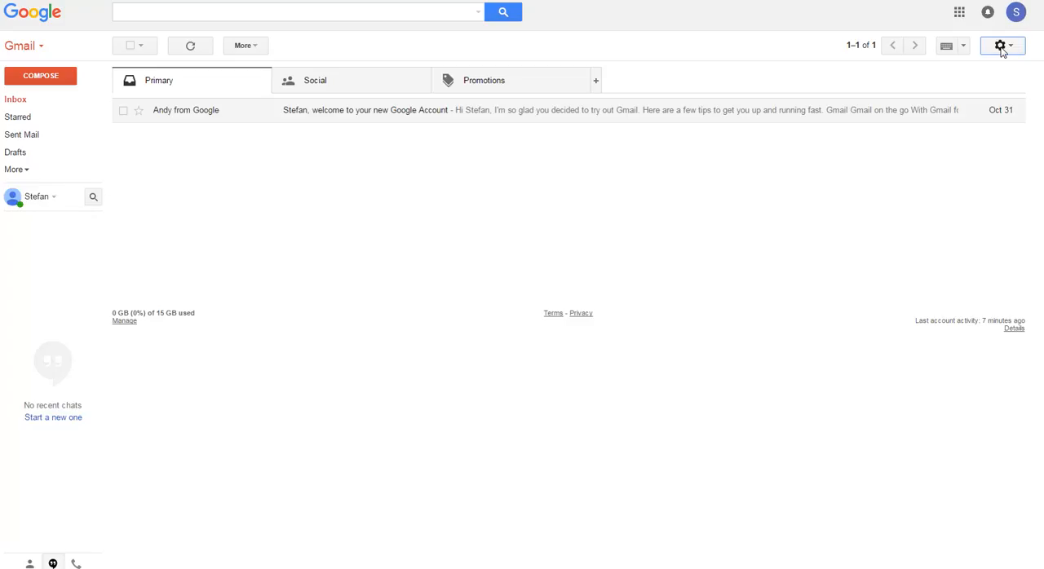
left_click(1002, 45)
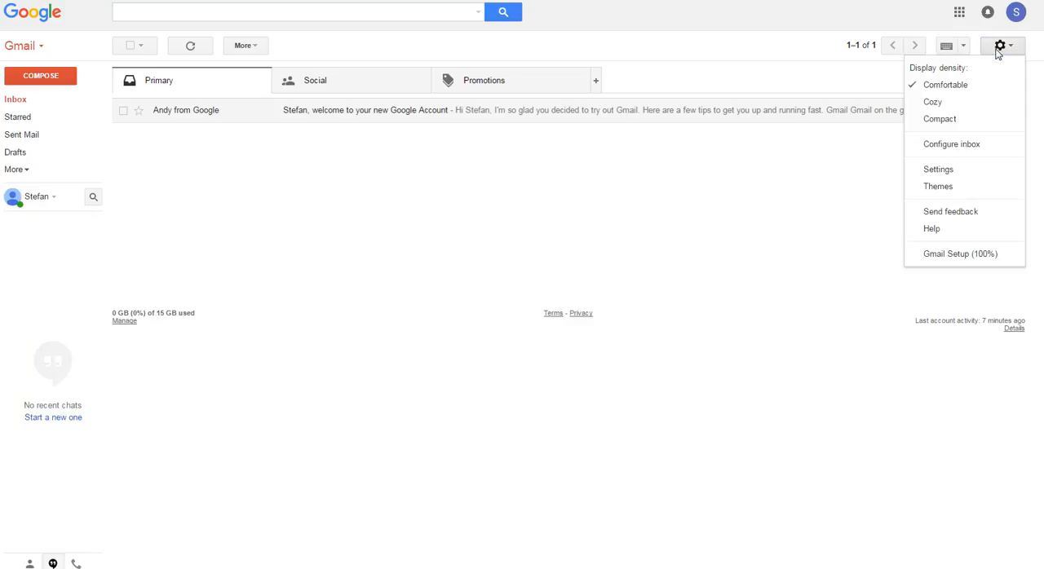
mouse_move(951, 144)
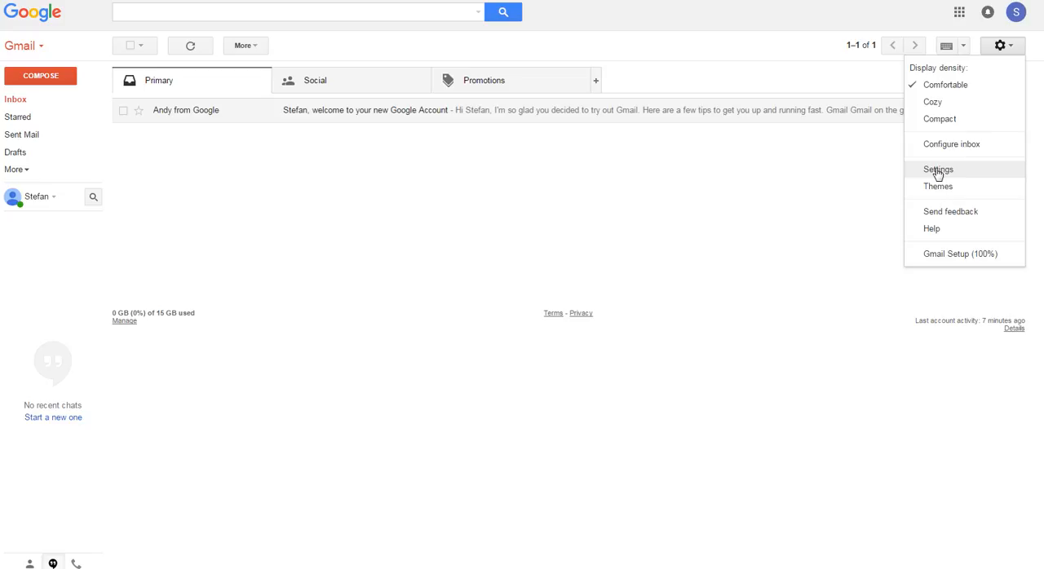
left_click(938, 169)
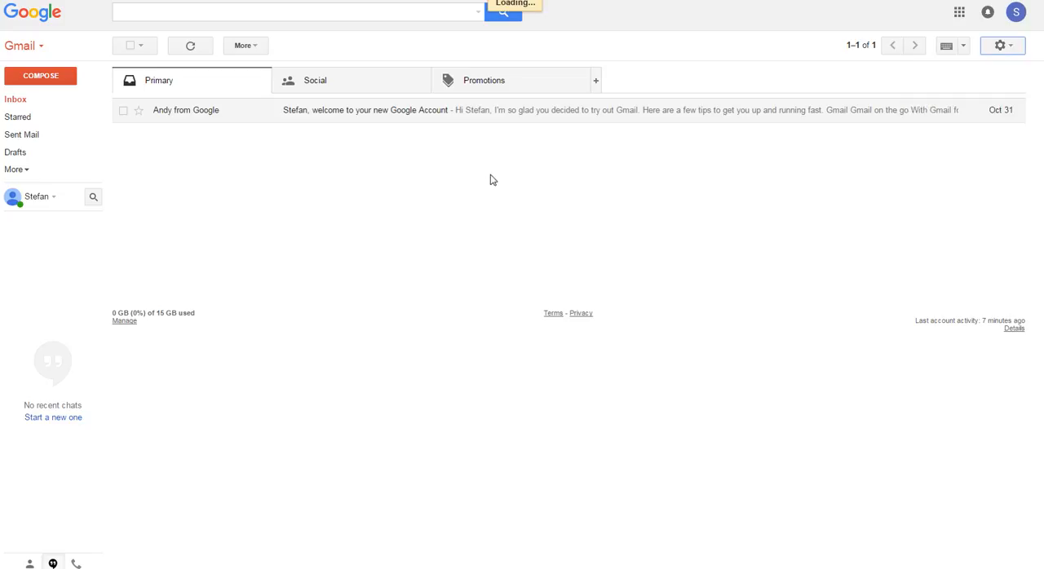
Scroll the General settings down to Signature and switch to a custom signature
left_click(1001, 45)
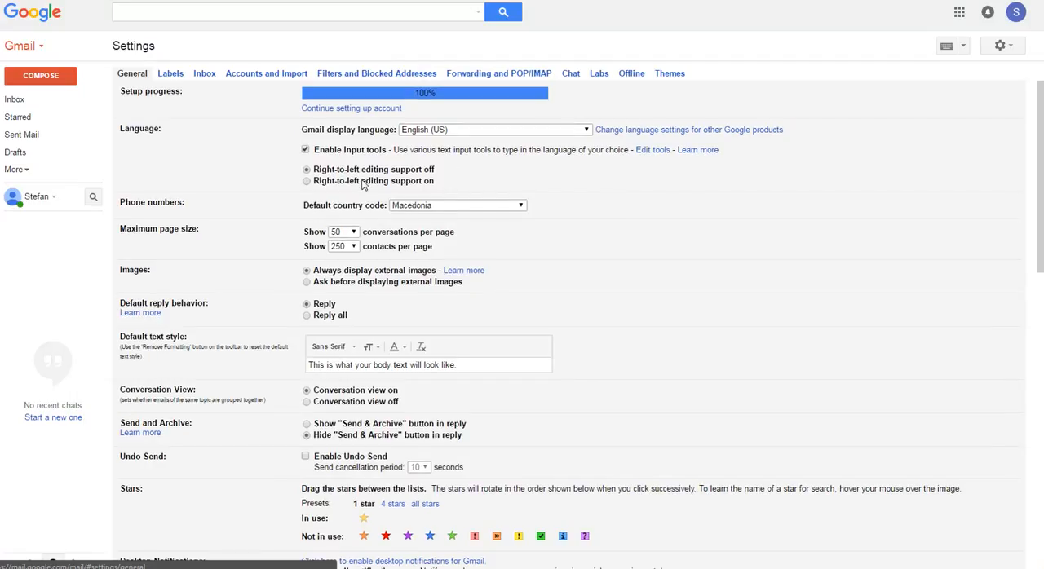
scroll("down", 3)
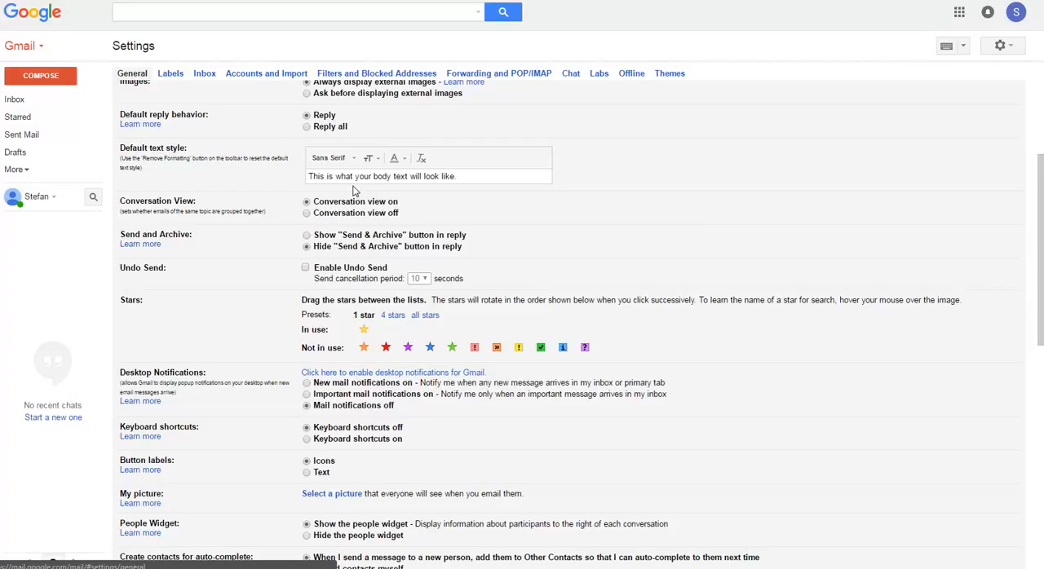
scroll("down", 3)
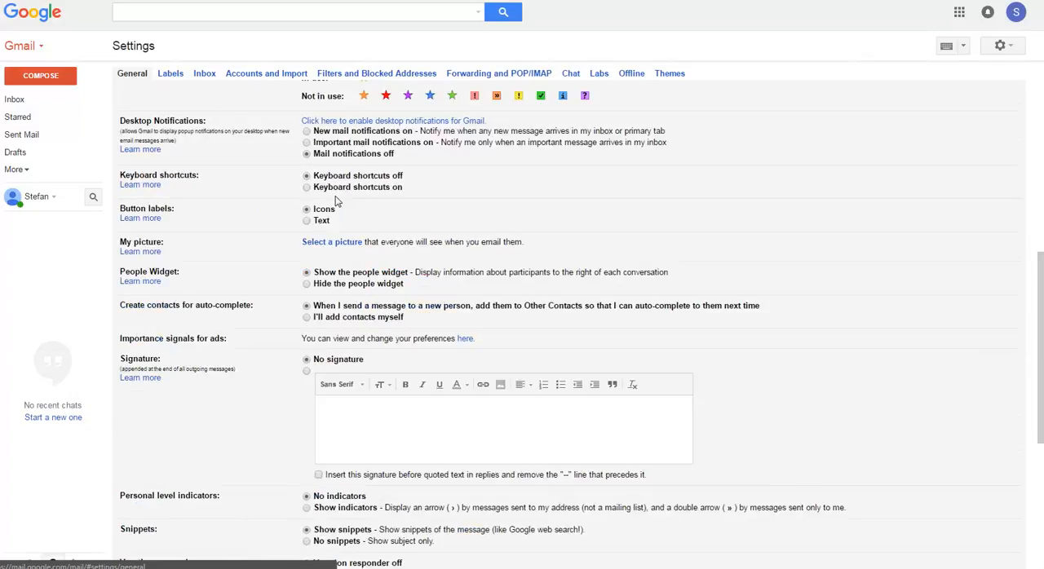
scroll("down", 3)
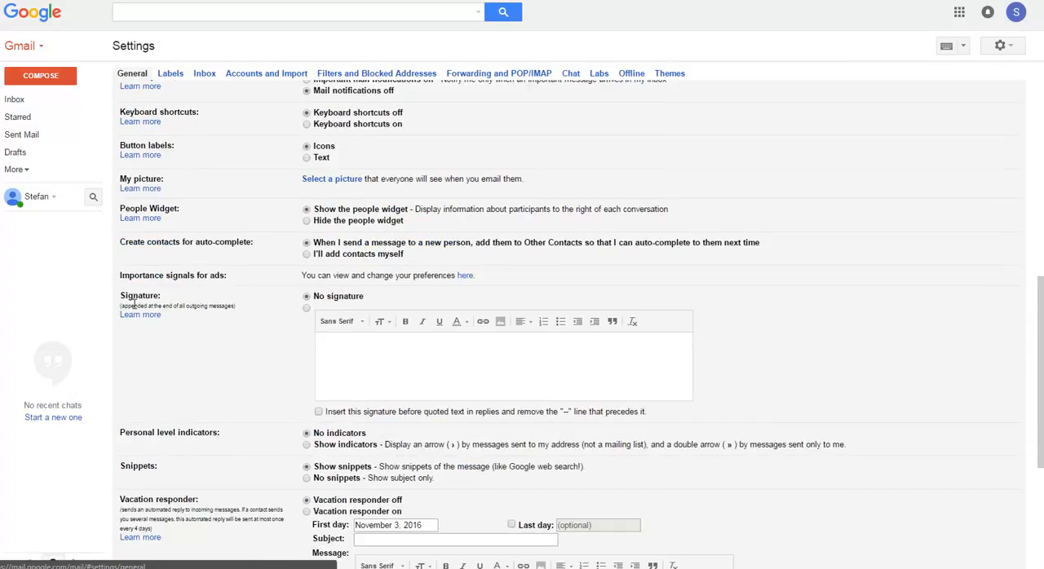
double_click(139, 295)
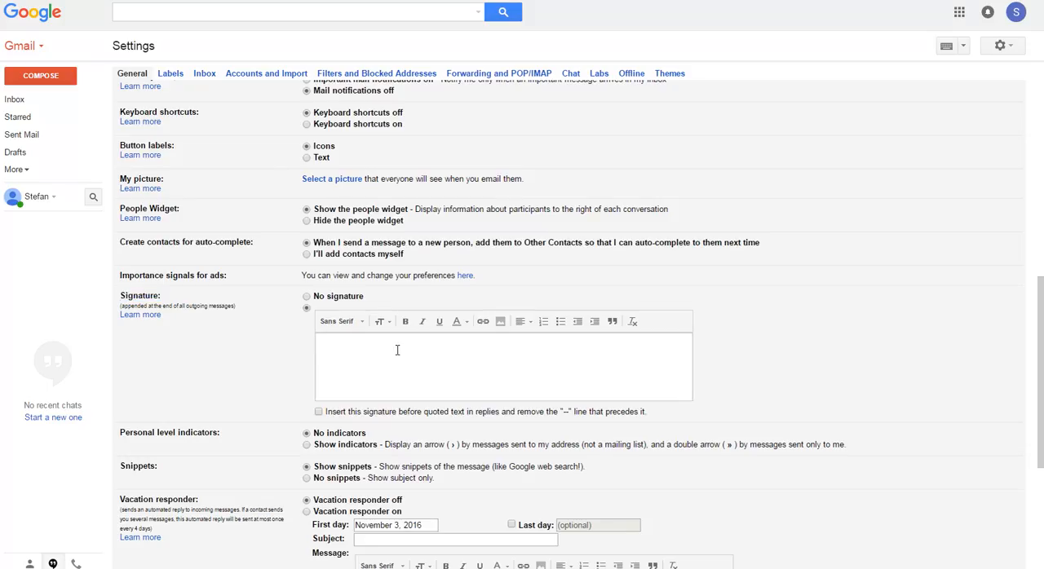
Type the signature 'Stefanovski' with 'Kind regards.' on the next line
type("Stefan Jakim")
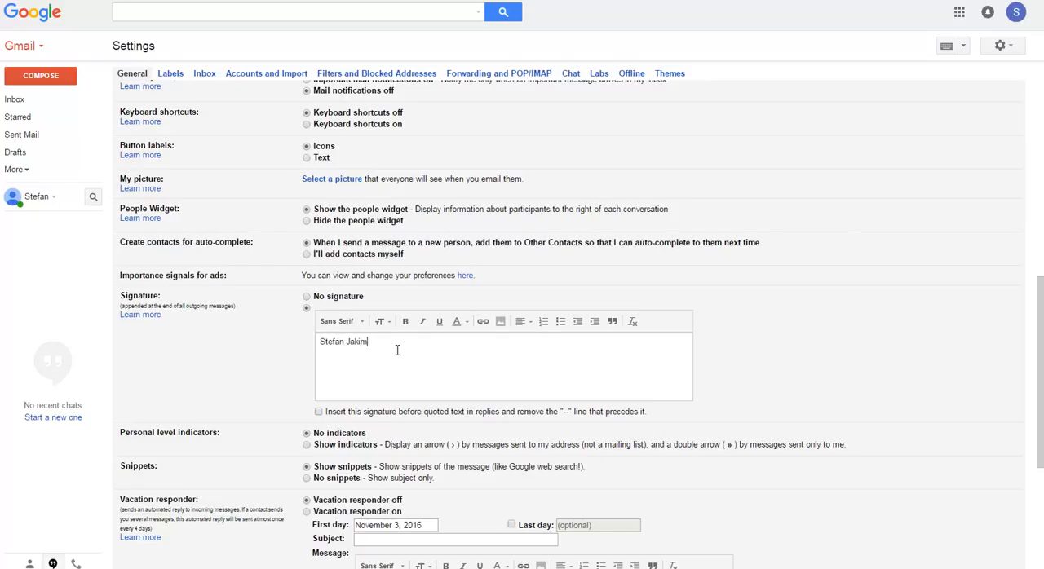
type("ov")
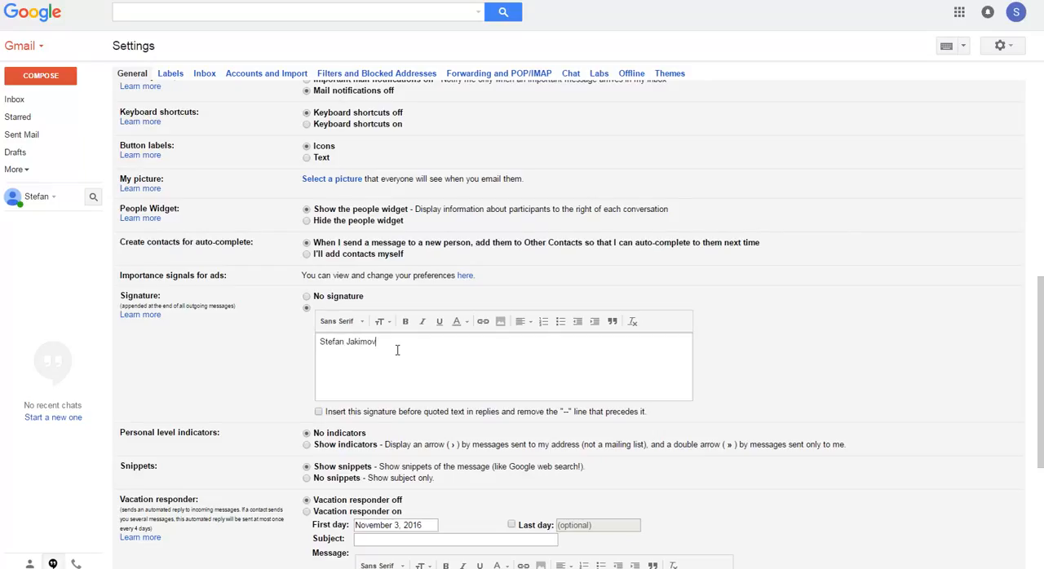
type("ski")
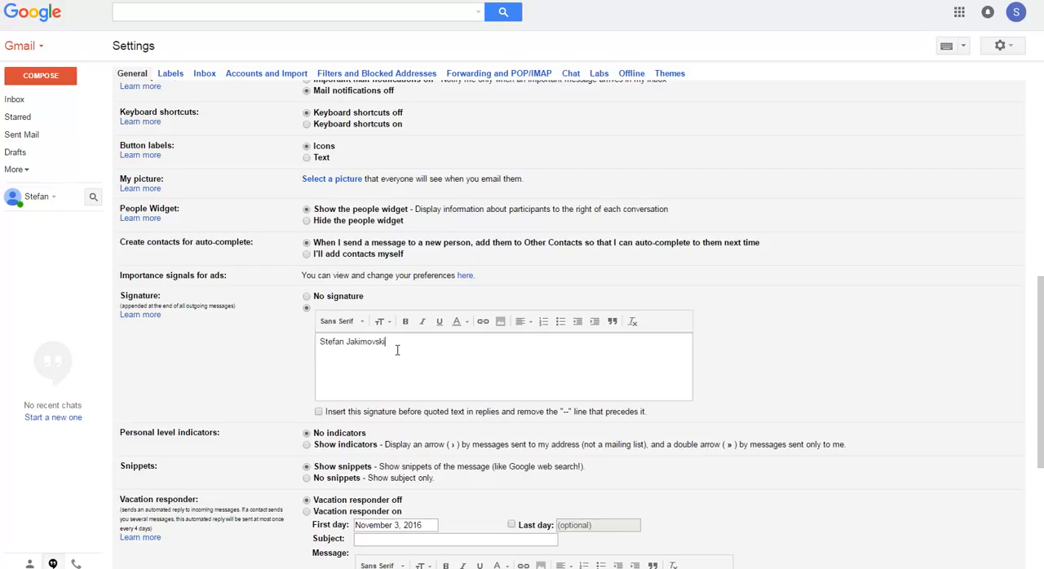
type("Ki")
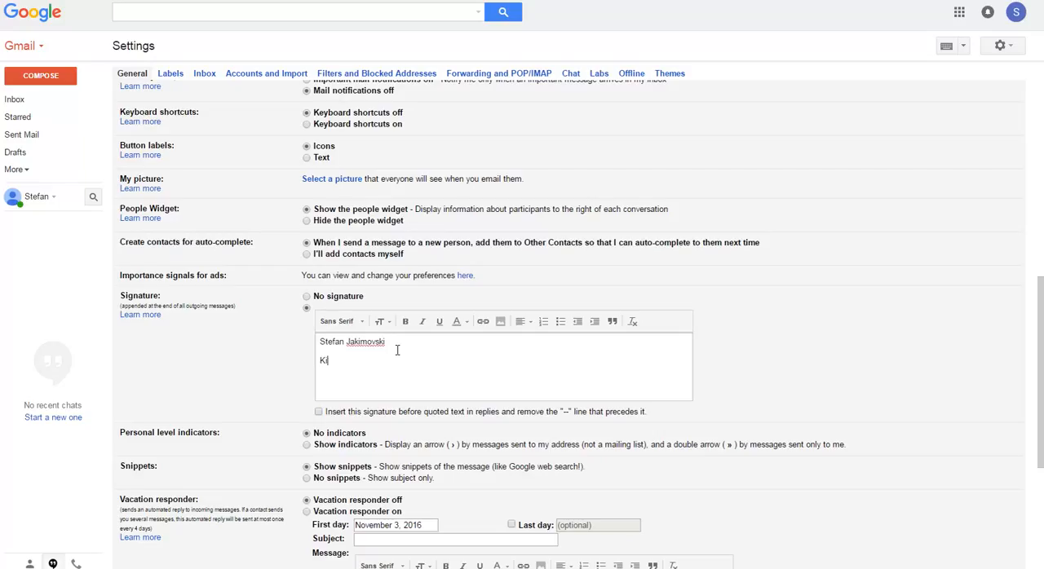
type("ind rega")
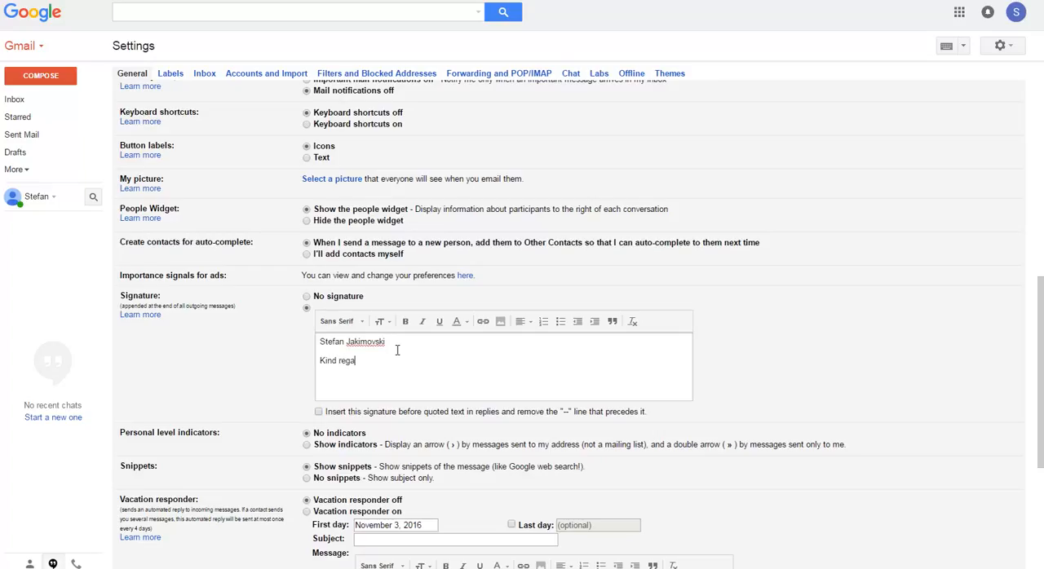
type("s.")
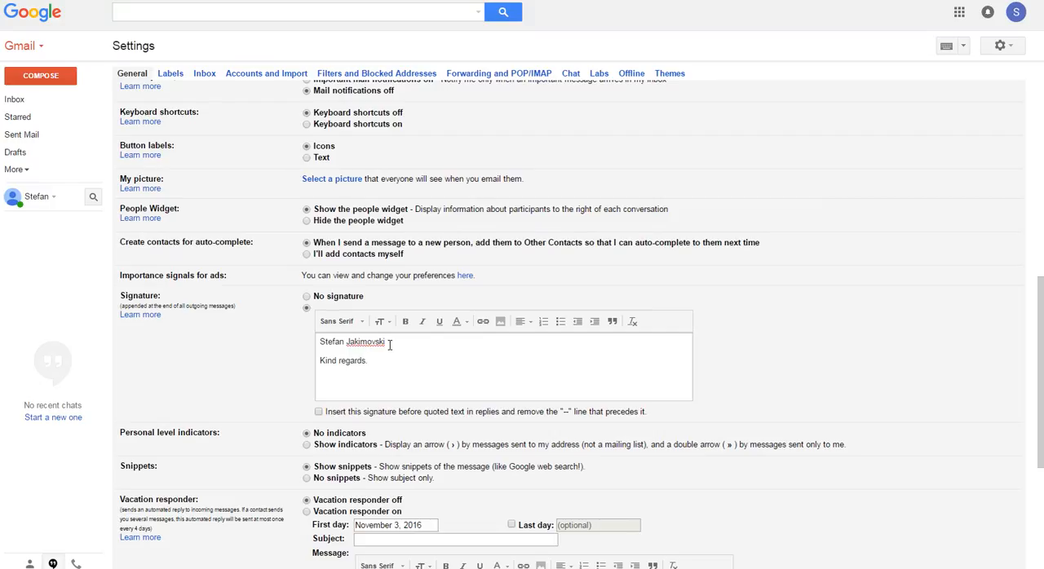
mouse_move(379, 320)
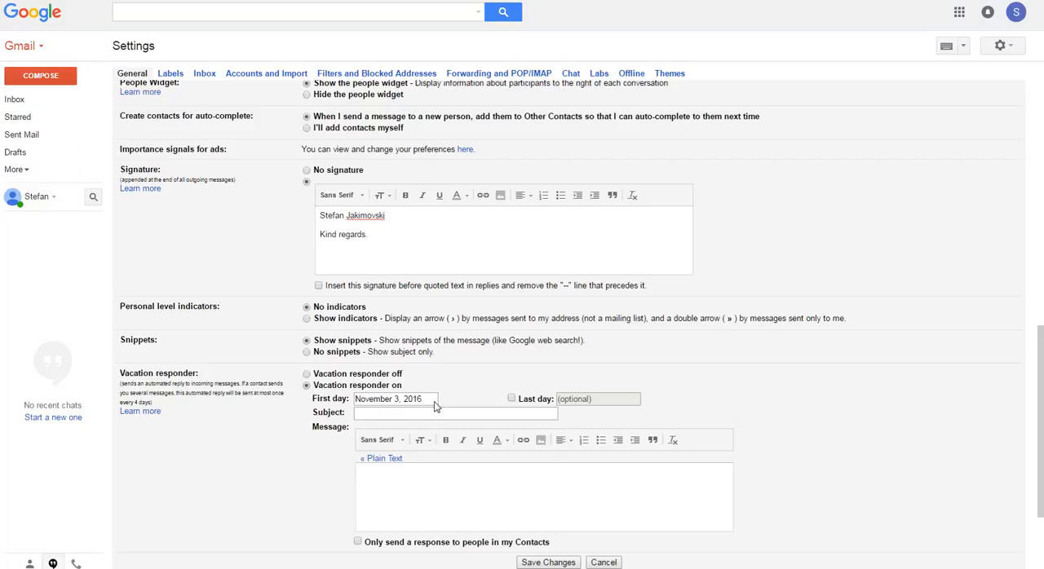
Turn the vacation responder on, dated November 8 to November 24, 2016
left_click(394, 399)
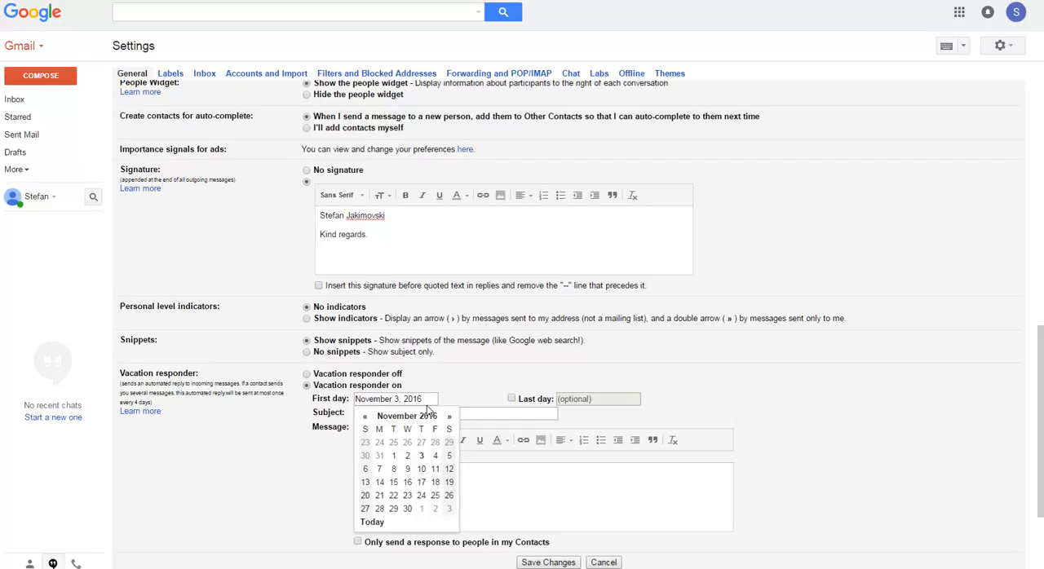
left_click(393, 468)
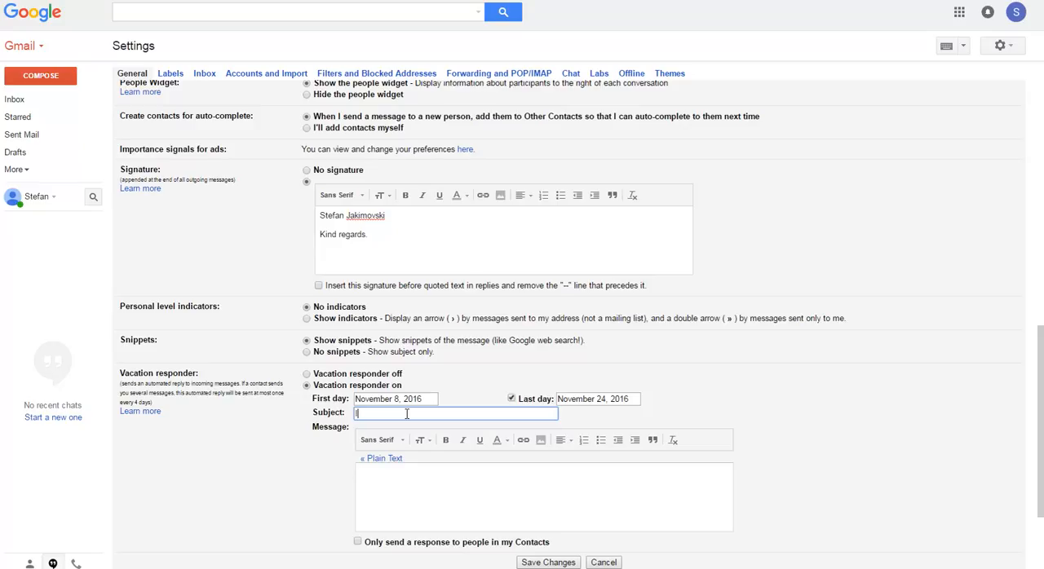
Give the vacation reply subject 'I'm on vacation' and a contact-by-phone message
type("I'm on vacation")
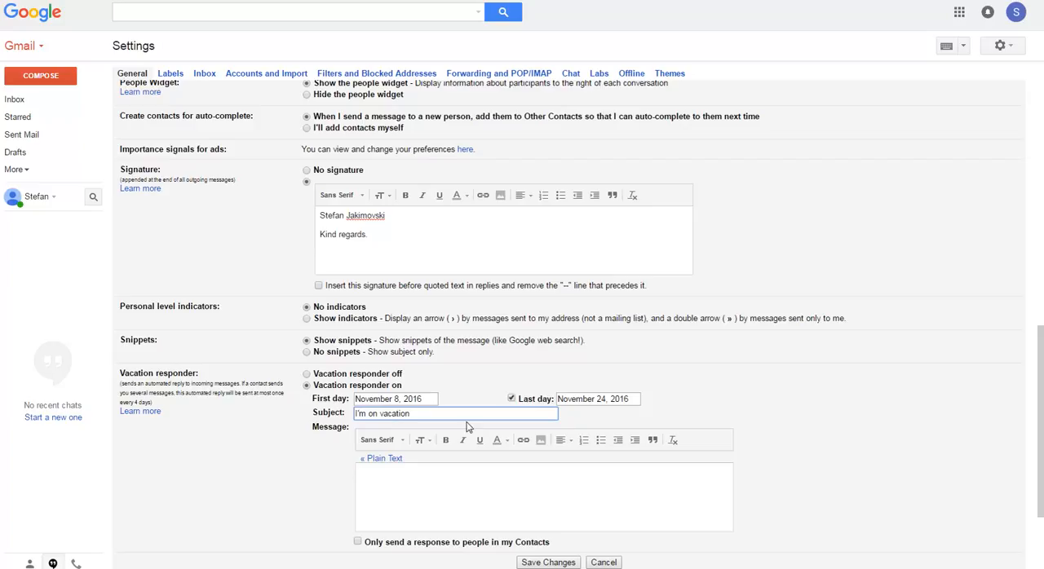
scroll("down", 3)
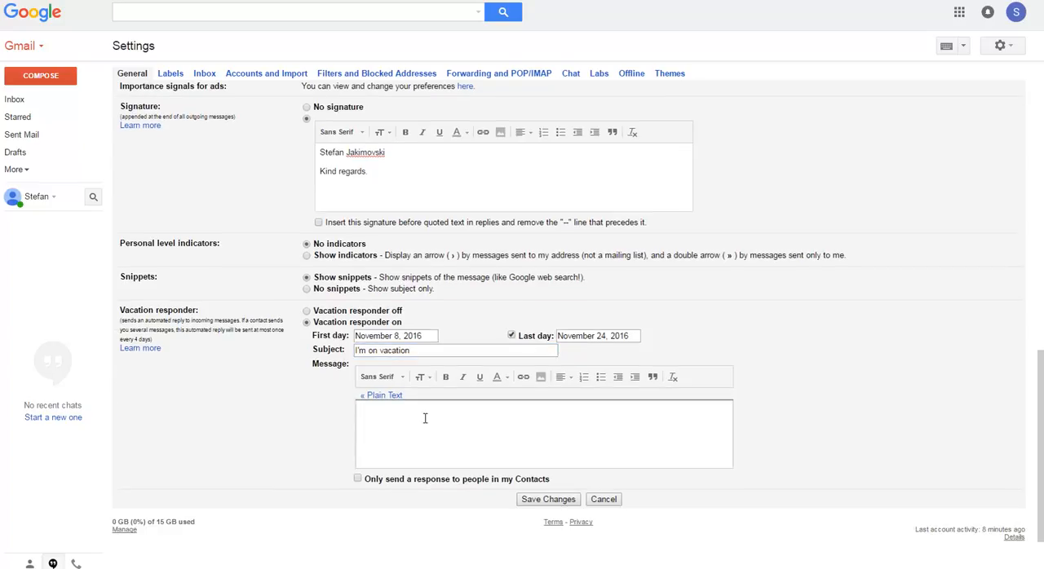
type("Please thy to con")
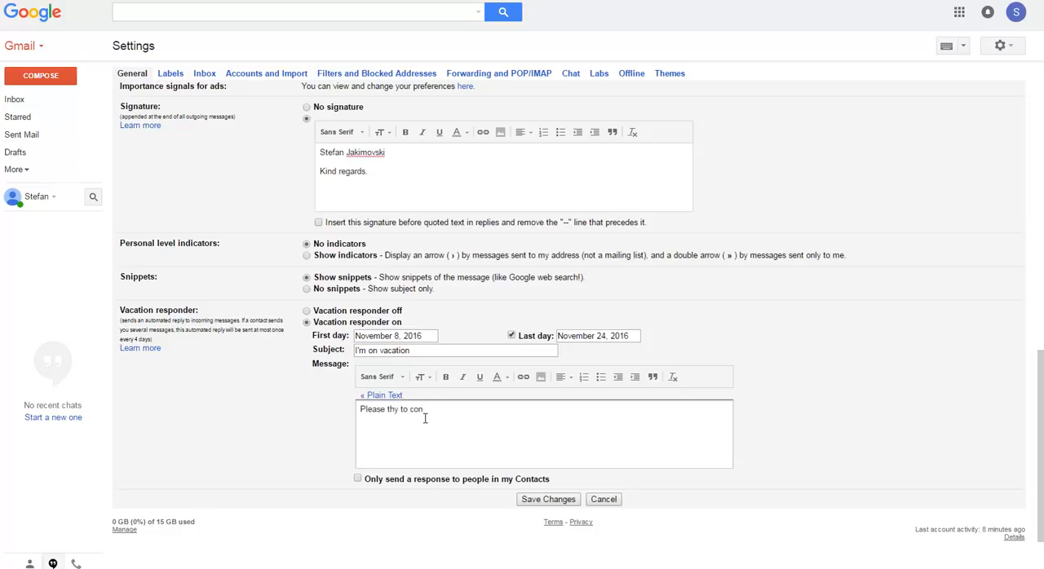
type("tact me by ph")
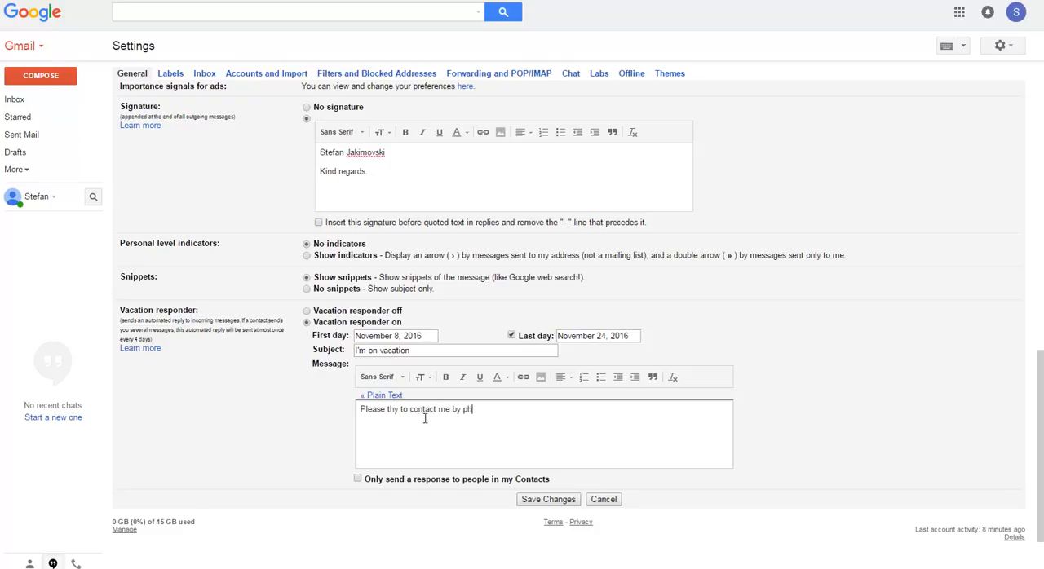
type("one.")
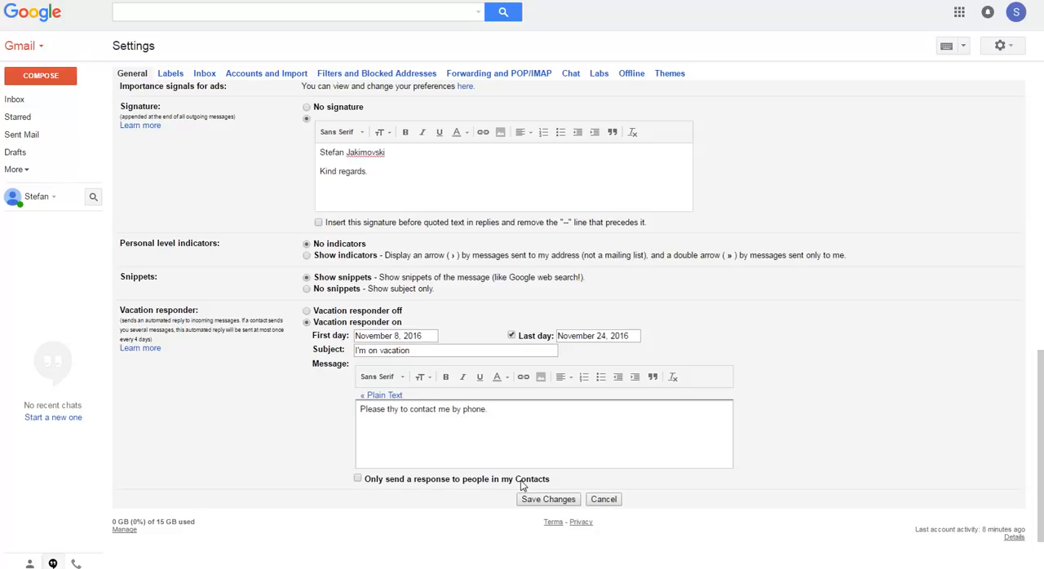
mouse_move(520, 486)
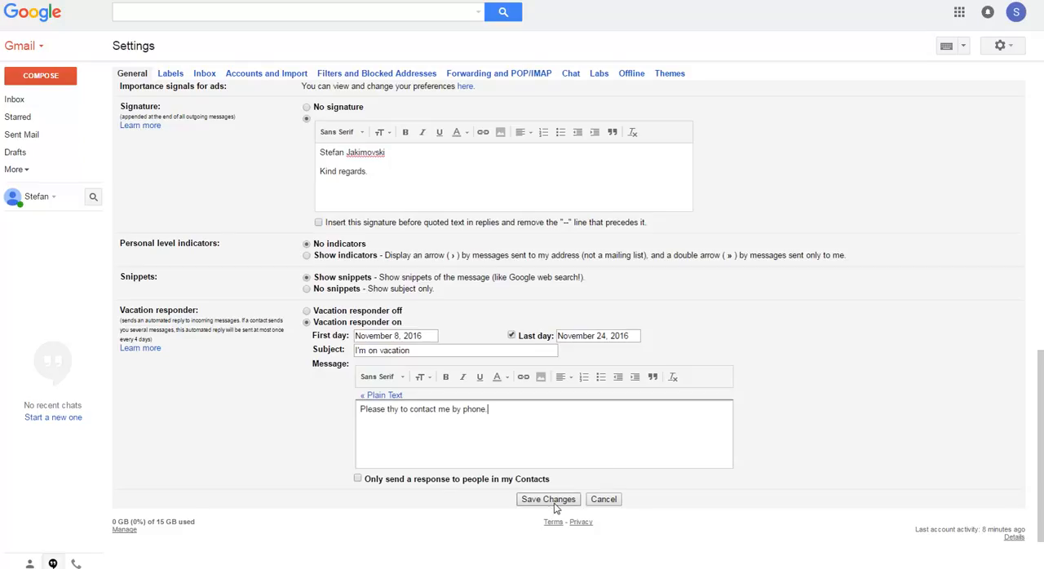
Save the signature and vacation responder changes, returning to the inbox
left_click(547, 499)
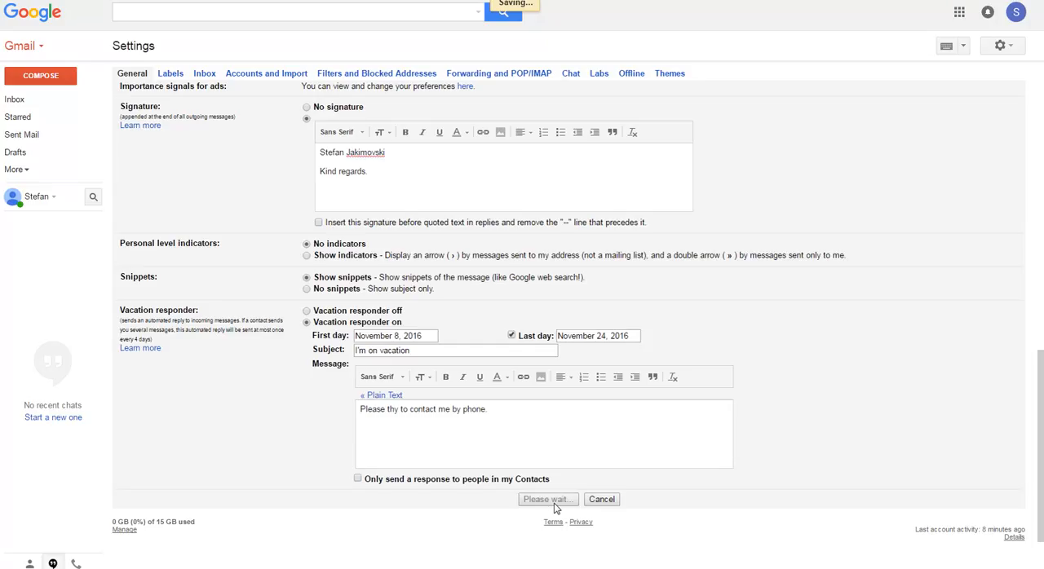
left_click(546, 499)
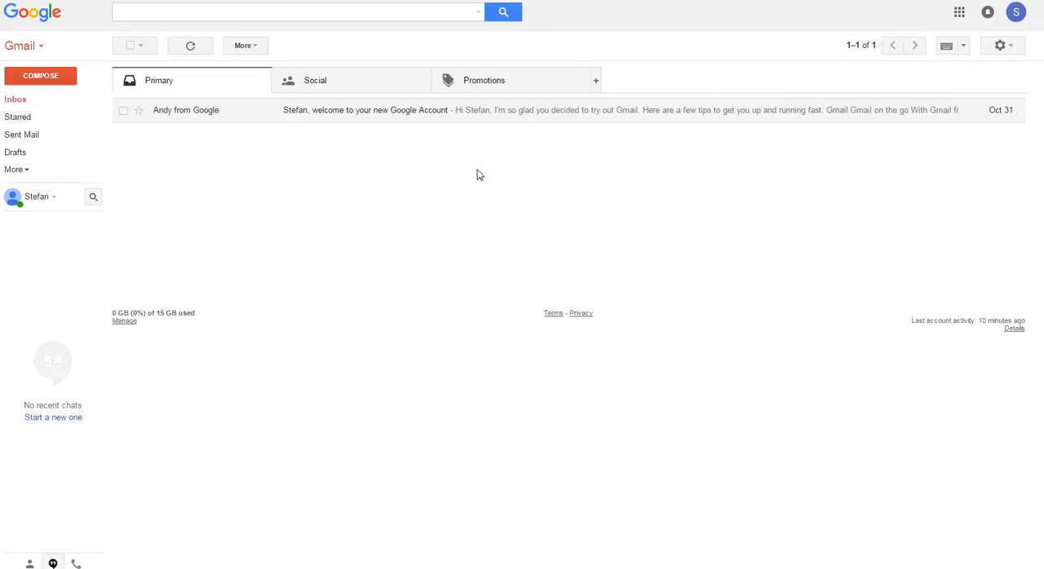